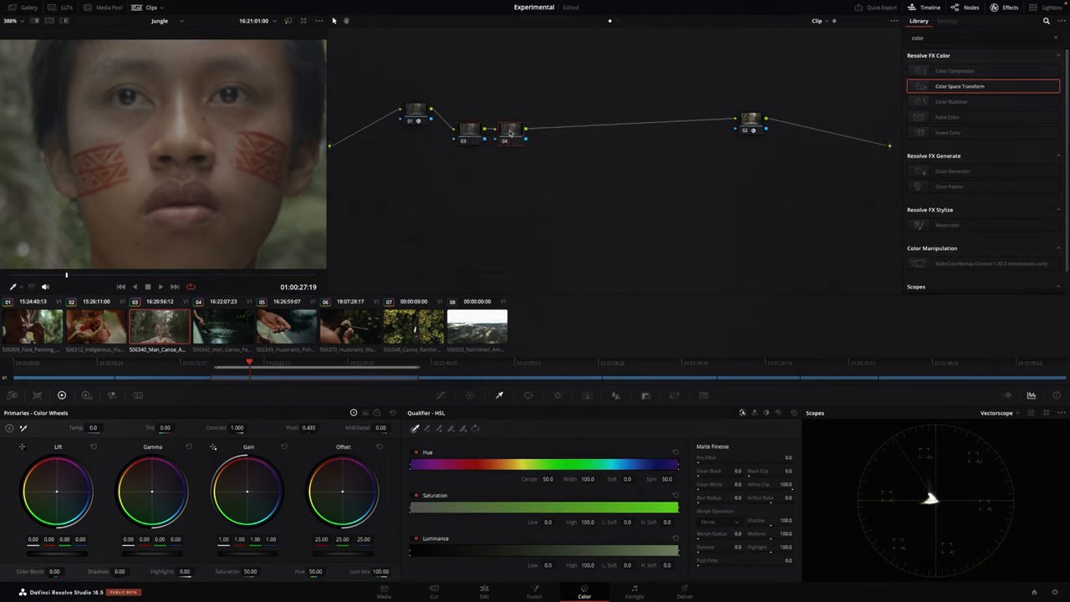
Add a new serial node via the node editor menu and select it
right_click(508, 133)
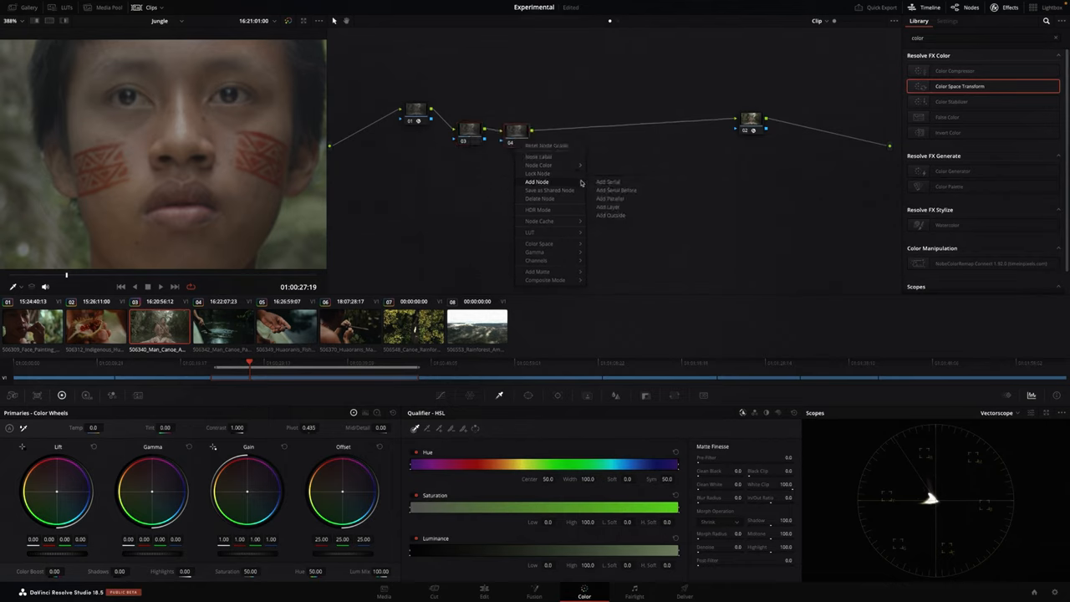
left_click(600, 182)
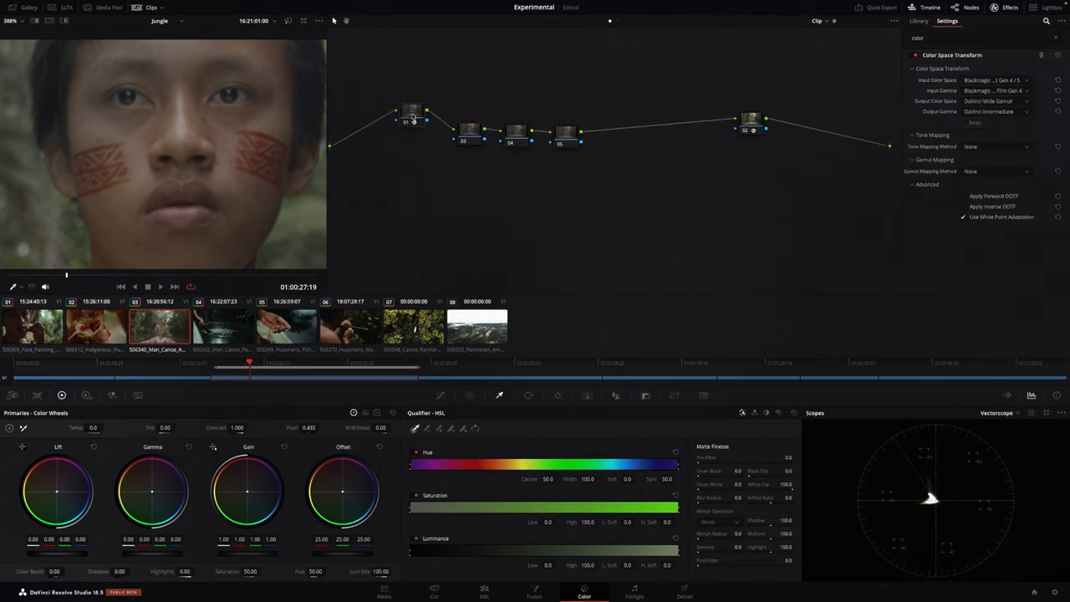
left_click(922, 24)
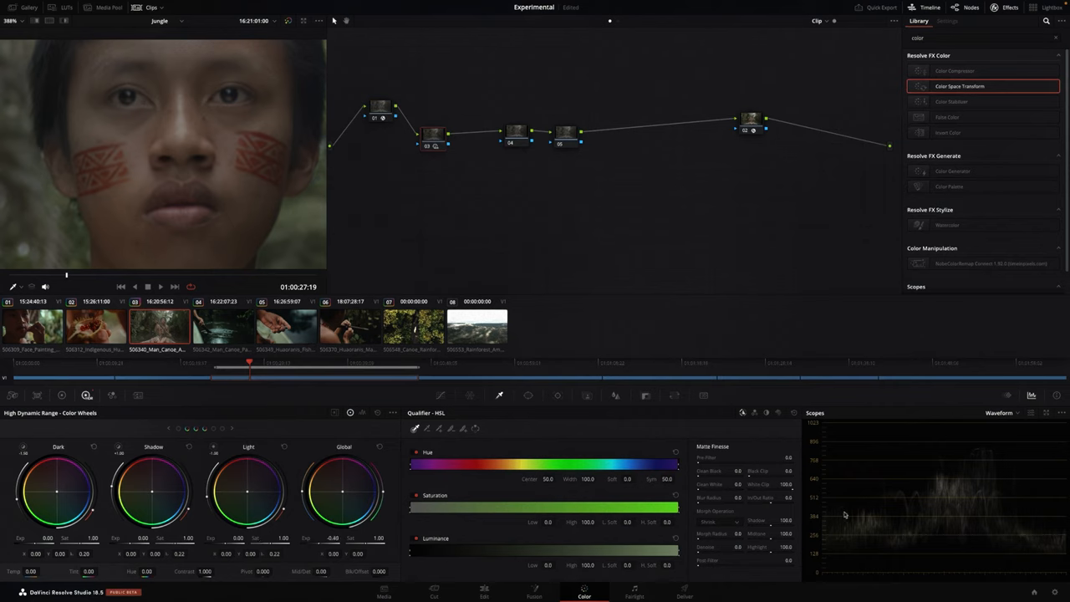
mouse_move(860, 504)
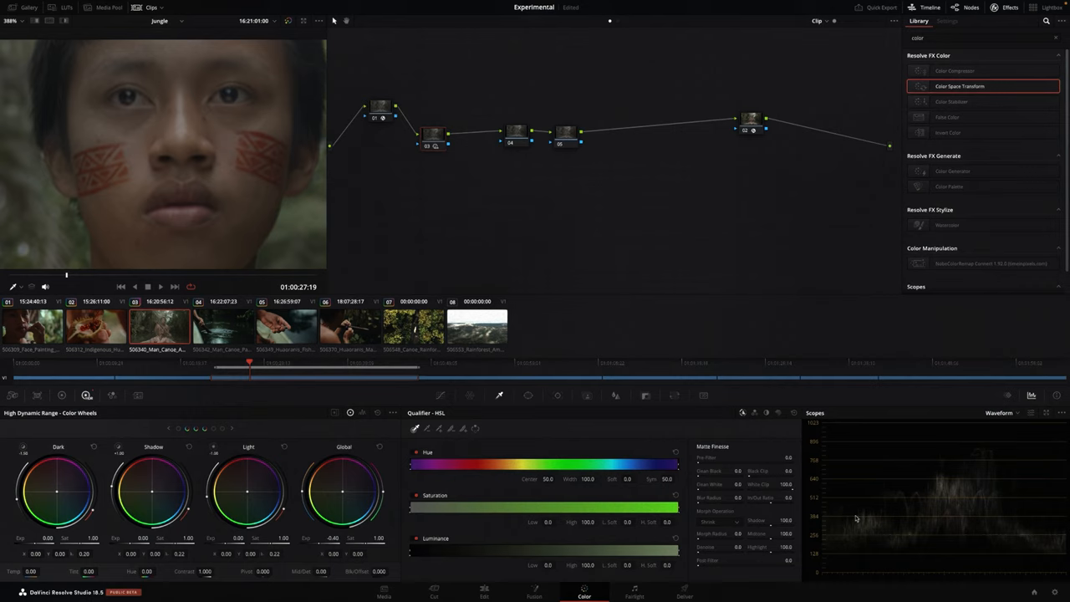
mouse_move(849, 493)
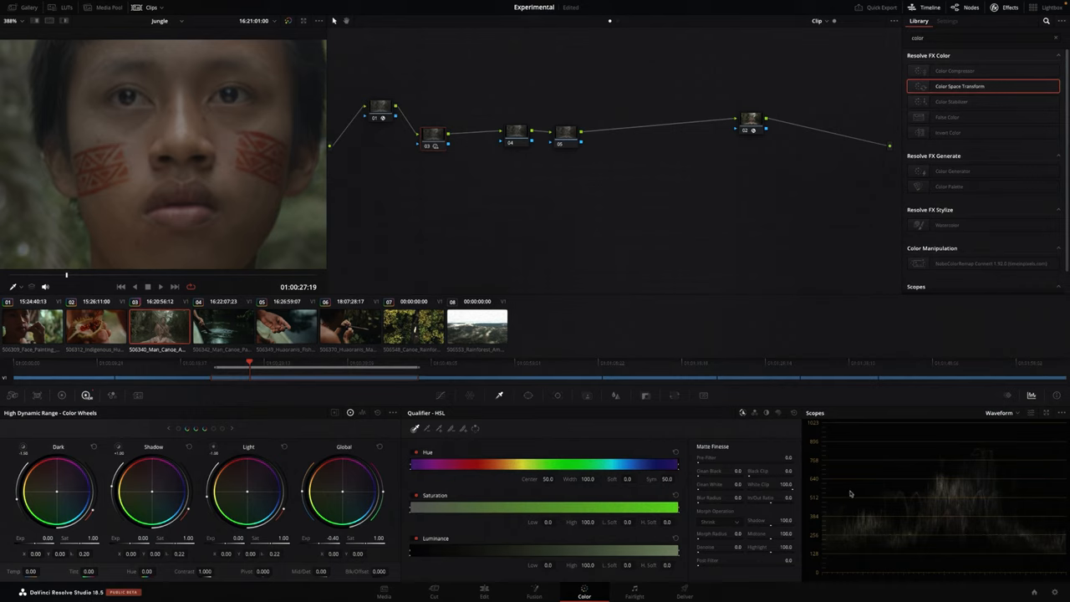
mouse_move(859, 535)
type("Contr/Sat")
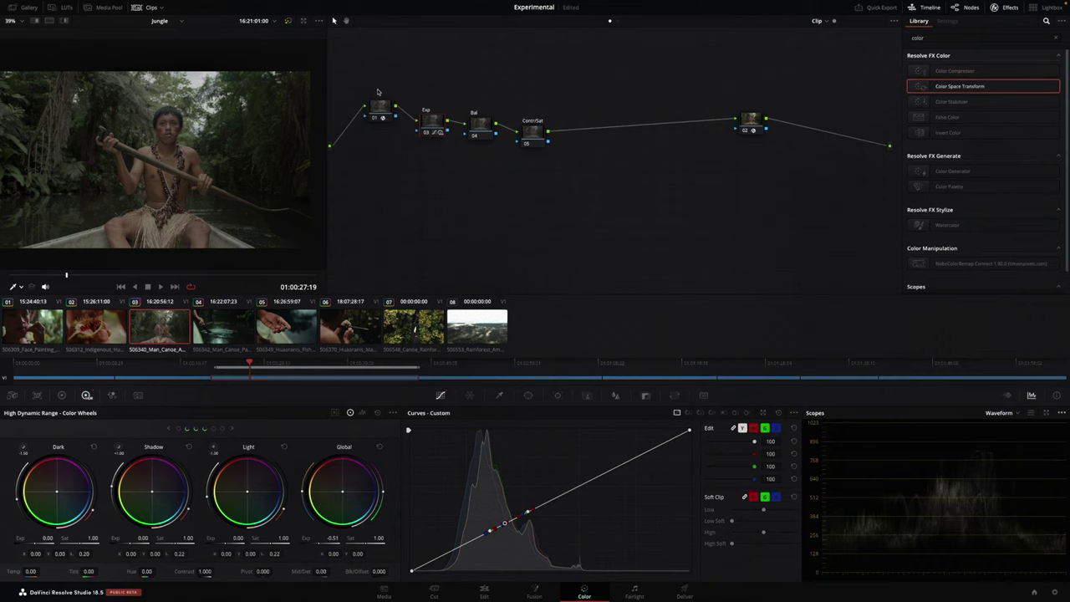
Tweak the Primaries Color Wheels values on the selected node
left_click(993, 411)
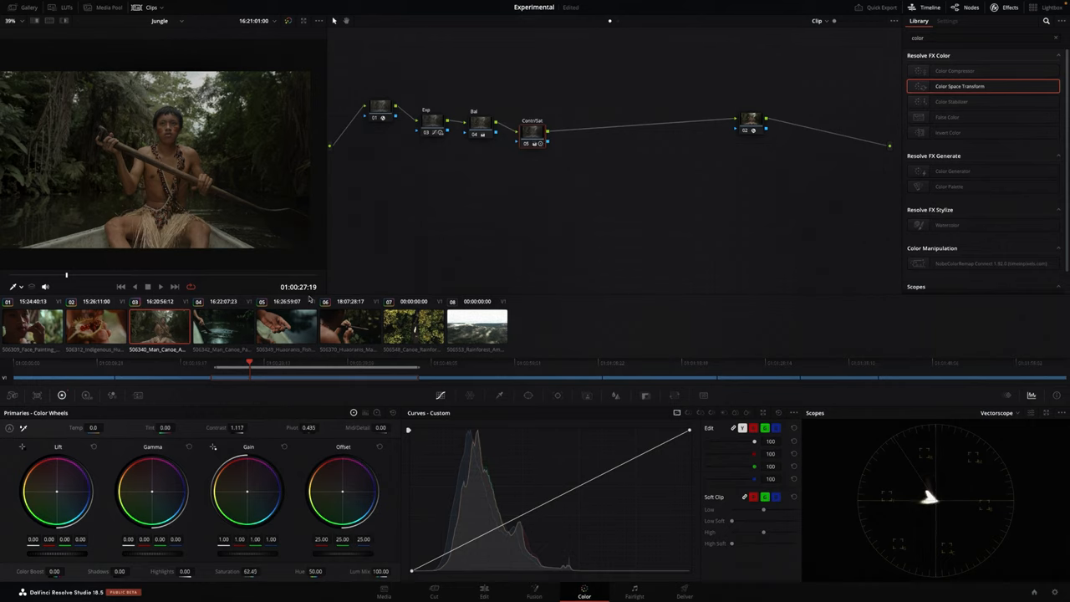
left_click(1008, 413)
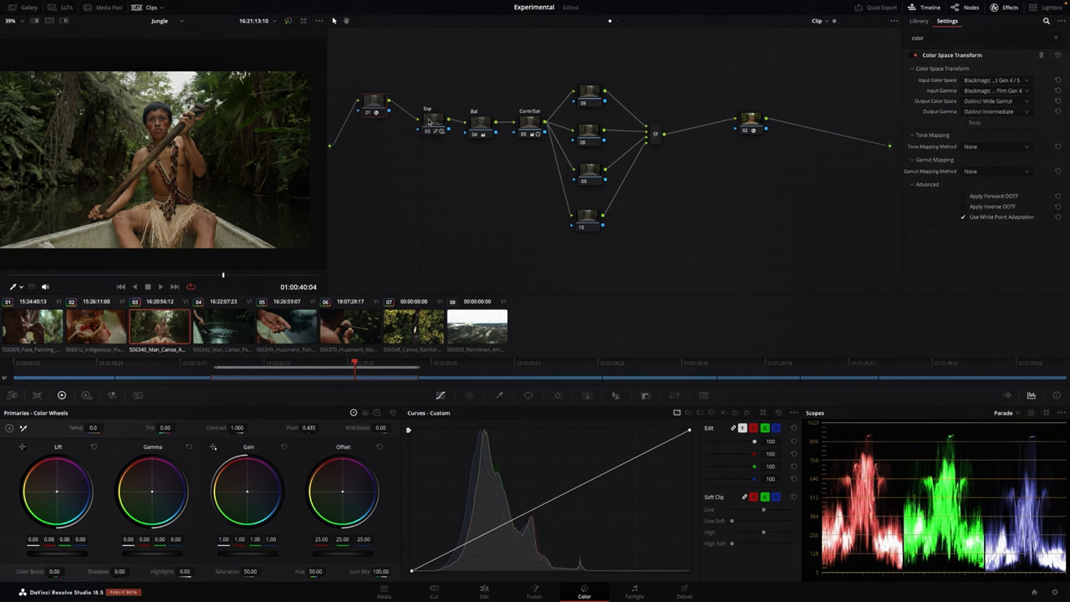
Select the top node of the four-branch parallel layout after the Contrast node
left_click(911, 20)
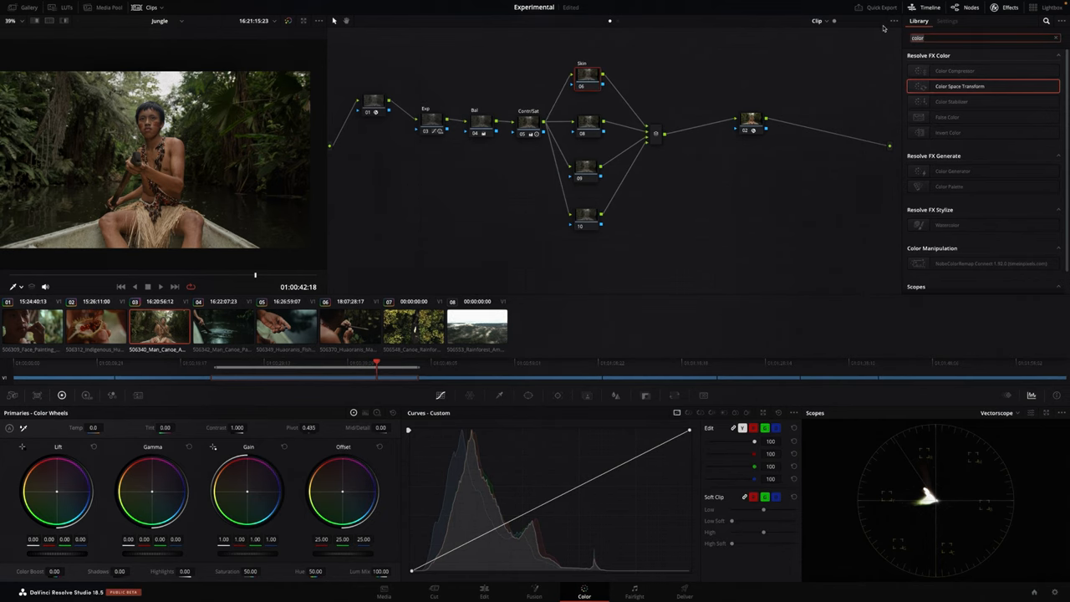
Find Texture Pop by searching 'texture', set Operating Mode Advanced and Color Mode Luma/Chroma
type("texture")
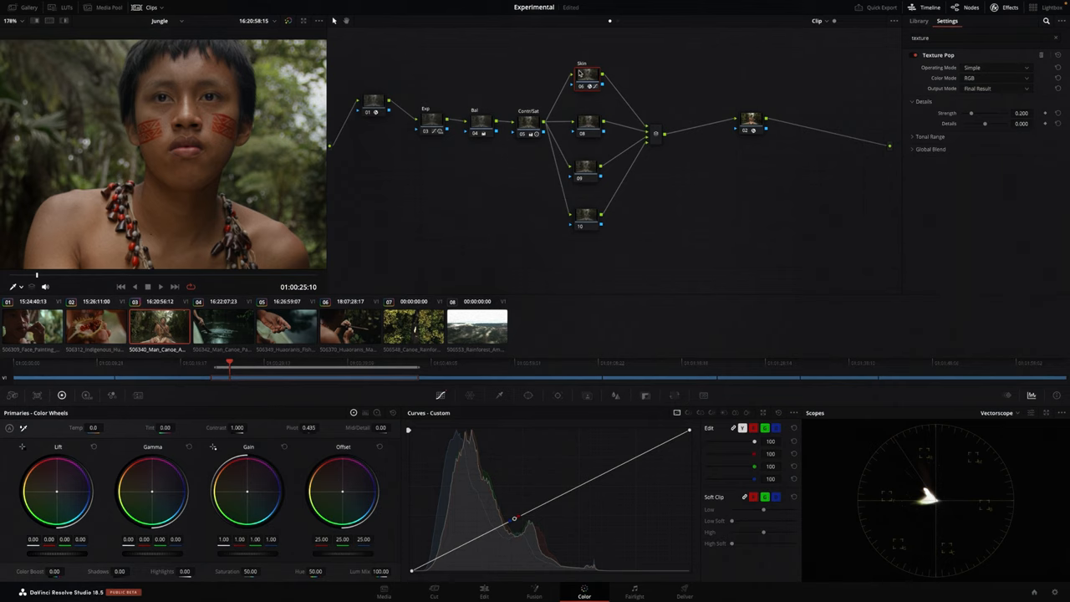
left_click(995, 66)
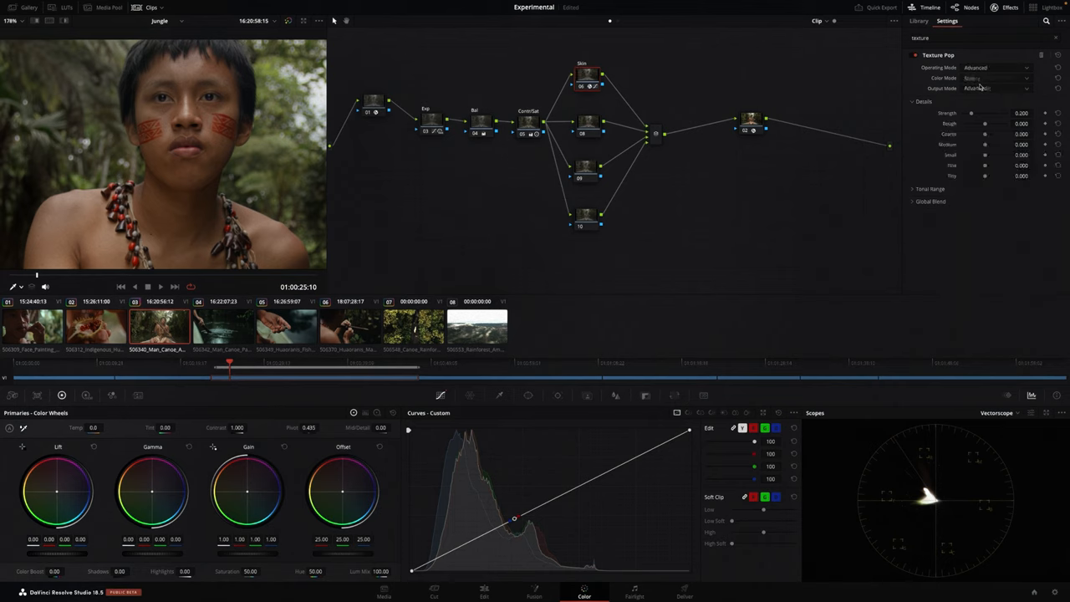
left_click(999, 76)
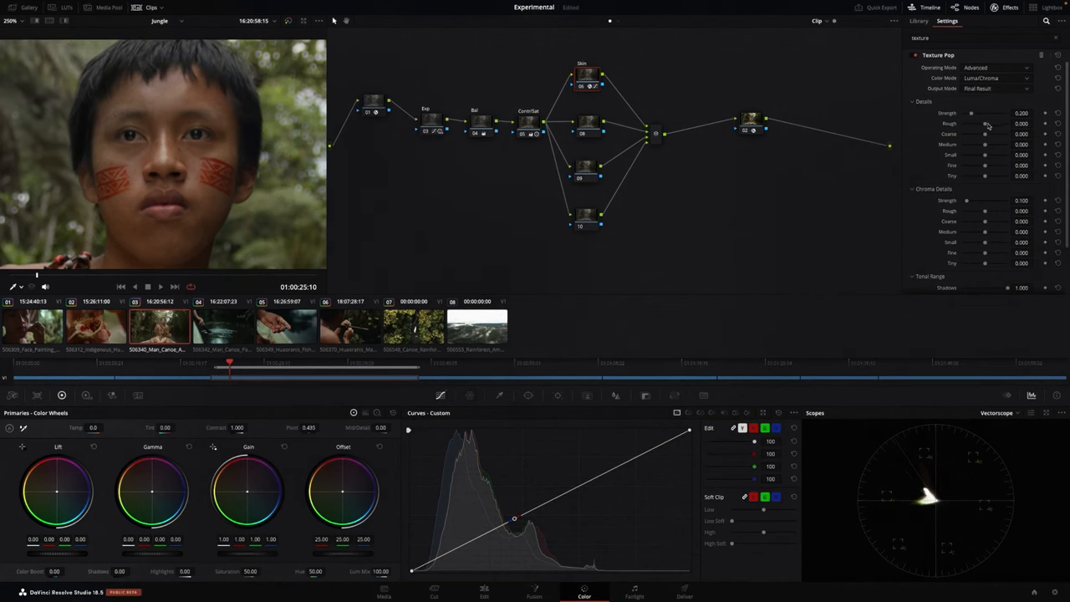
Drag the coarse and medium luma detail bands negative to soften the boy's skin
left_click_drag(985, 124, 986, 124)
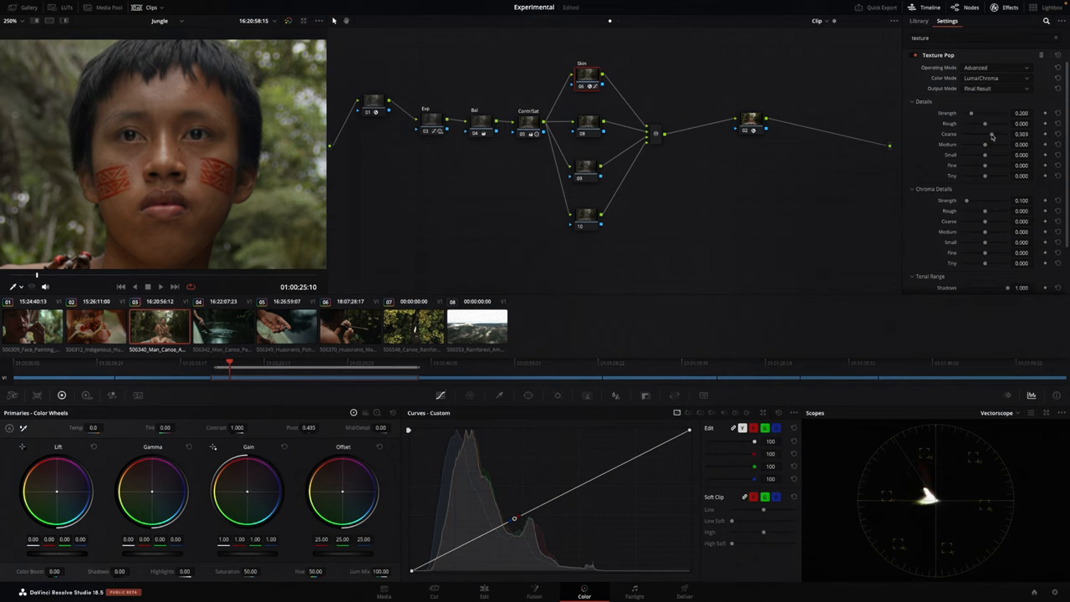
left_click_drag(990, 134, 986, 134)
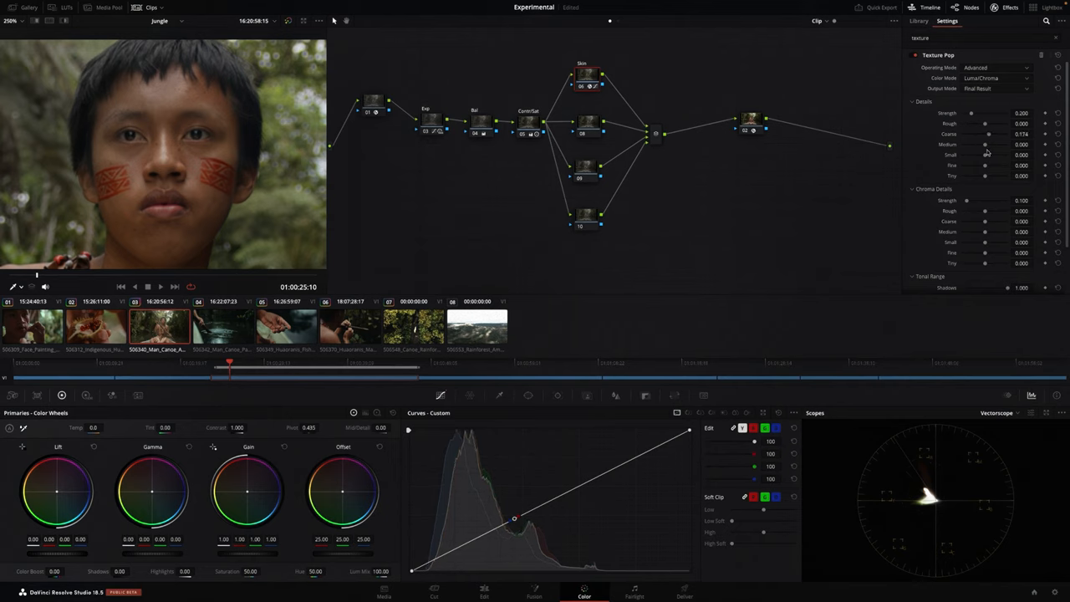
left_click_drag(988, 134, 976, 134)
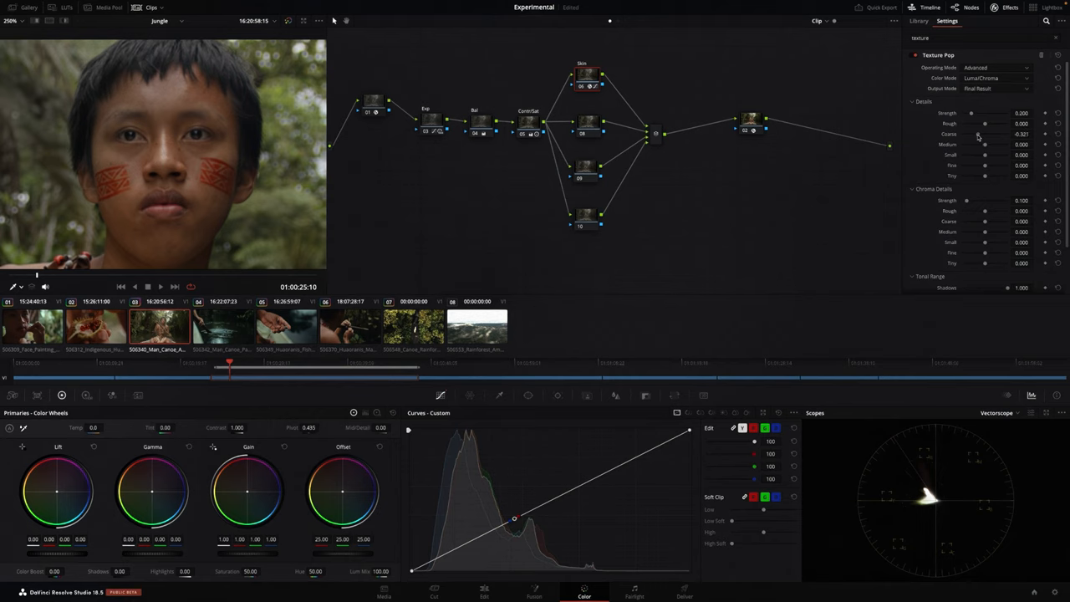
left_click_drag(984, 134, 970, 134)
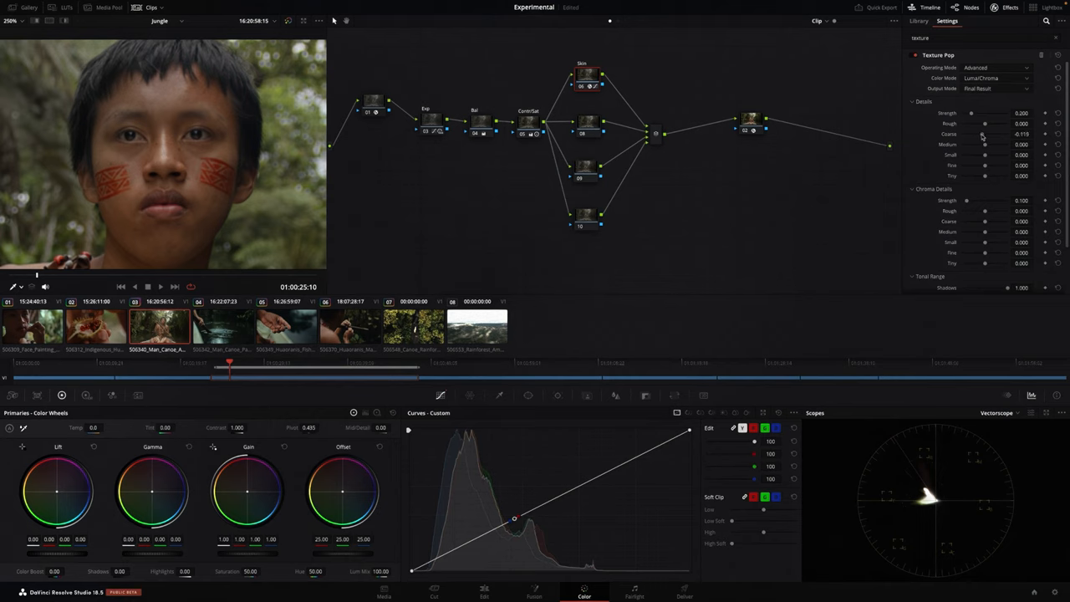
left_click_drag(984, 134, 1002, 134)
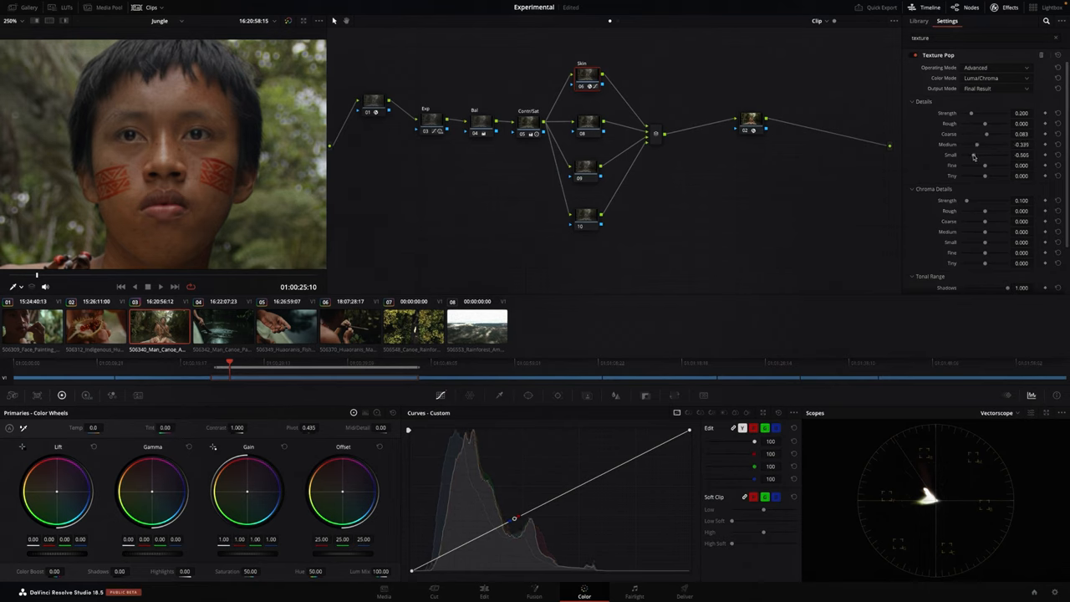
left_click_drag(976, 143, 980, 144)
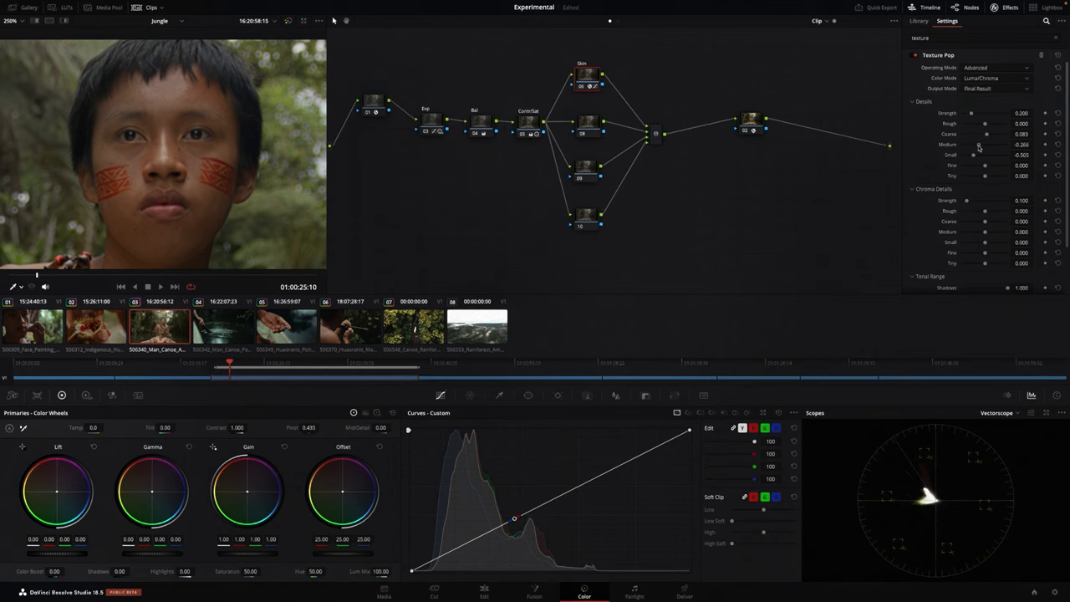
left_click_drag(986, 154, 977, 154)
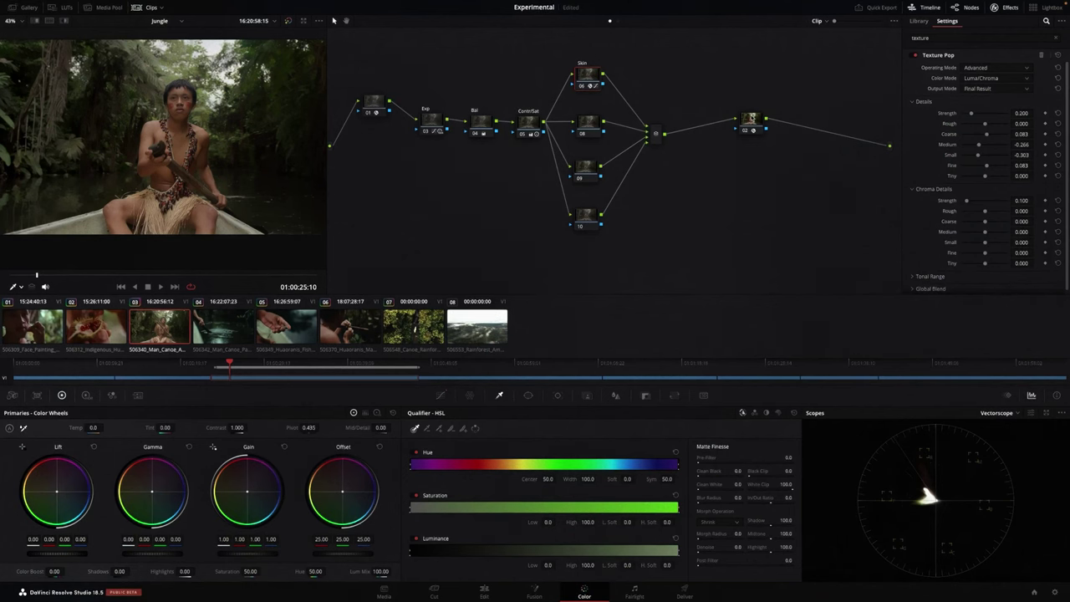
Set the qualifier to 3D keying and bring up the viewer's context menu
left_click(750, 130)
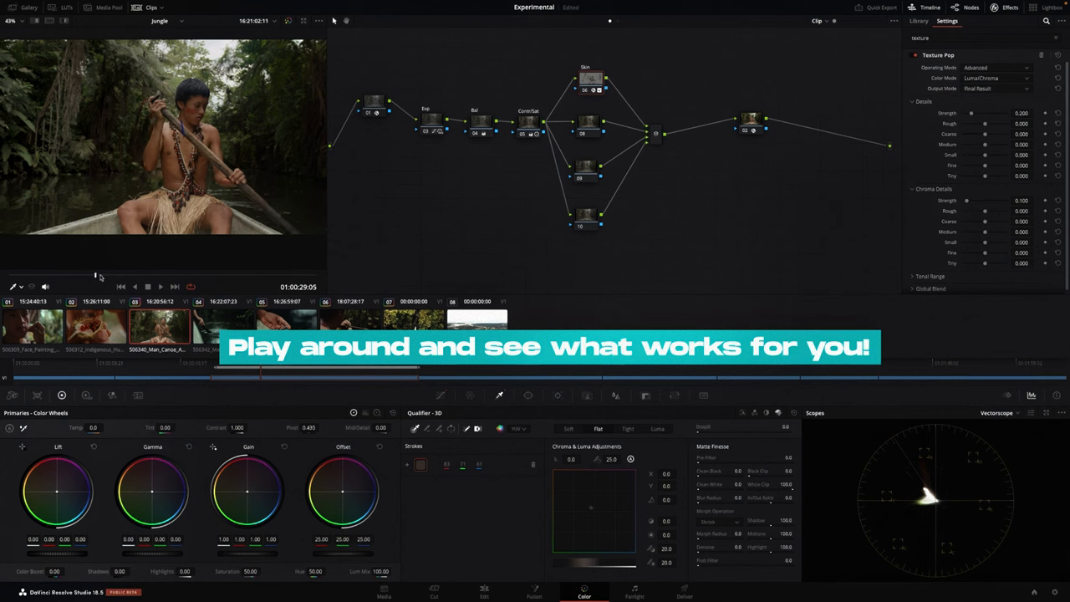
right_click(167, 150)
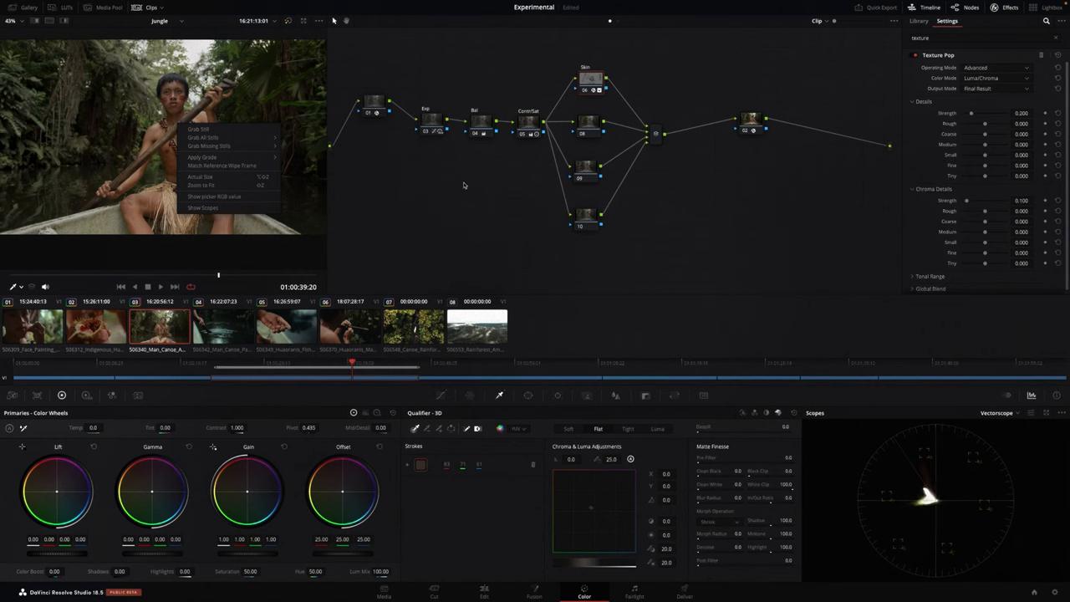